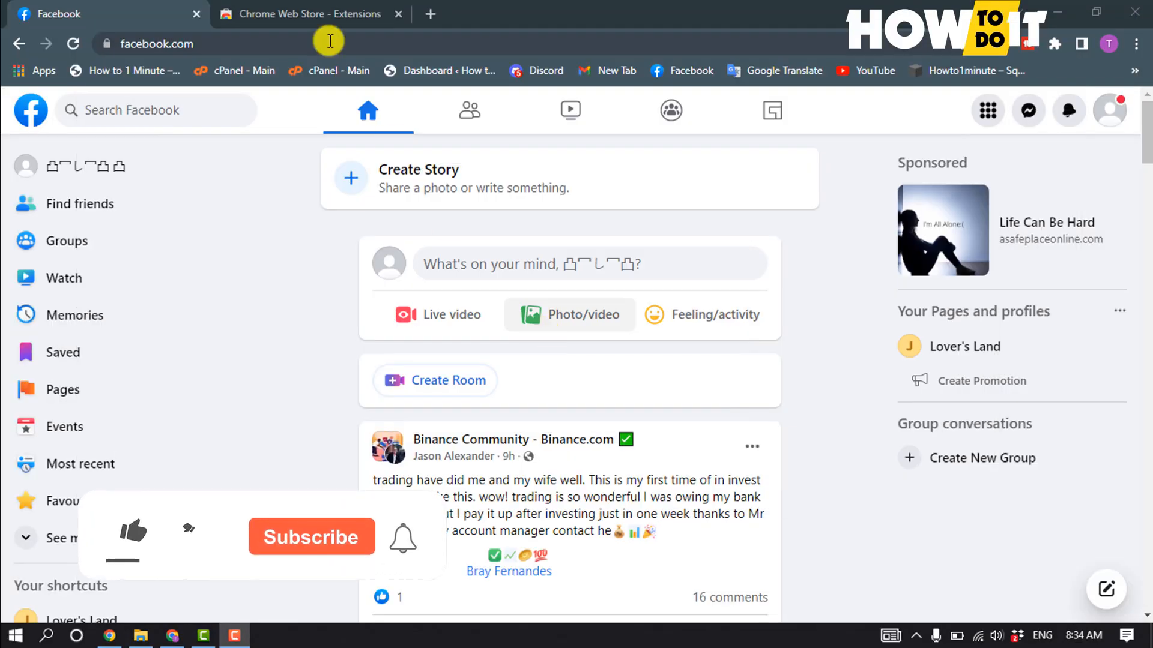
- Search the Chrome Web Store for "facebook friend remover" and show the results
{"action": "left_click", "coordinate": [301, 14]}
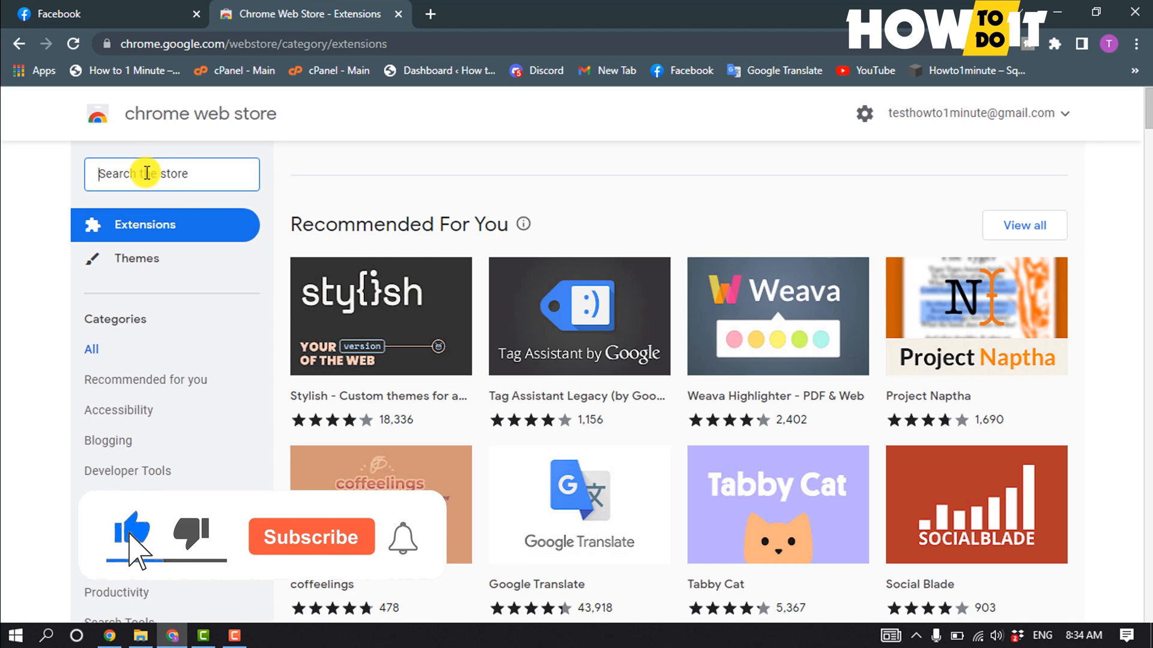
{"action": "type", "text": "faq"}
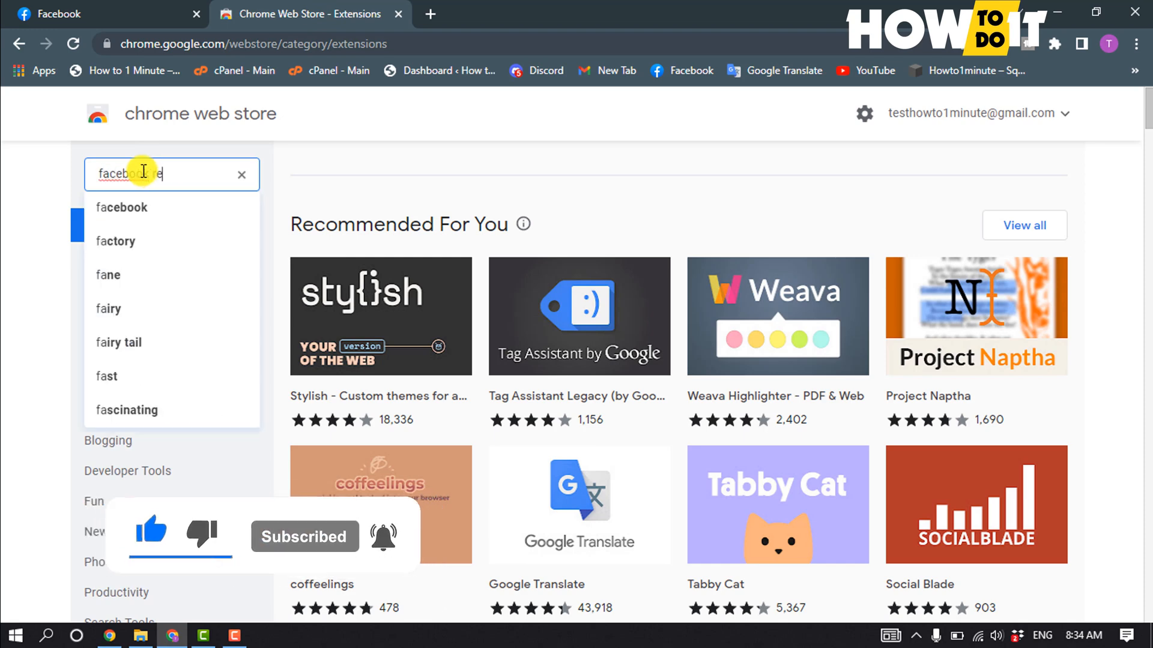
{"action": "type", "text": "friend remover"}
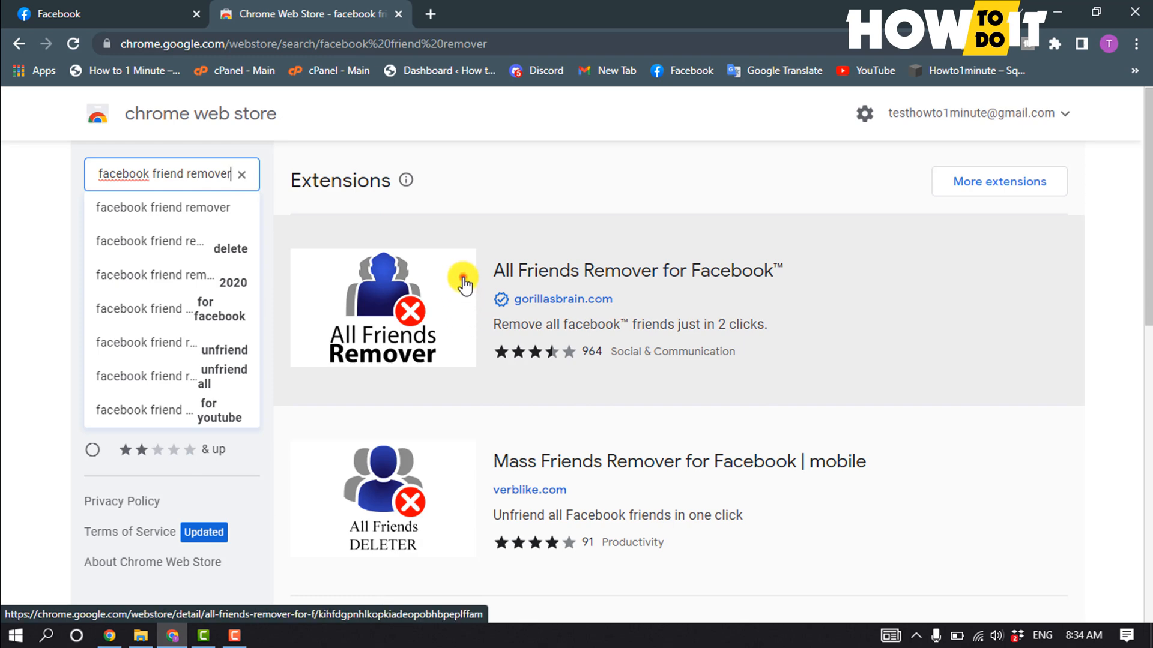
- Add the All Friends Remover for Facebook extension to Chrome from its listing
{"action": "left_click", "coordinate": [382, 308]}
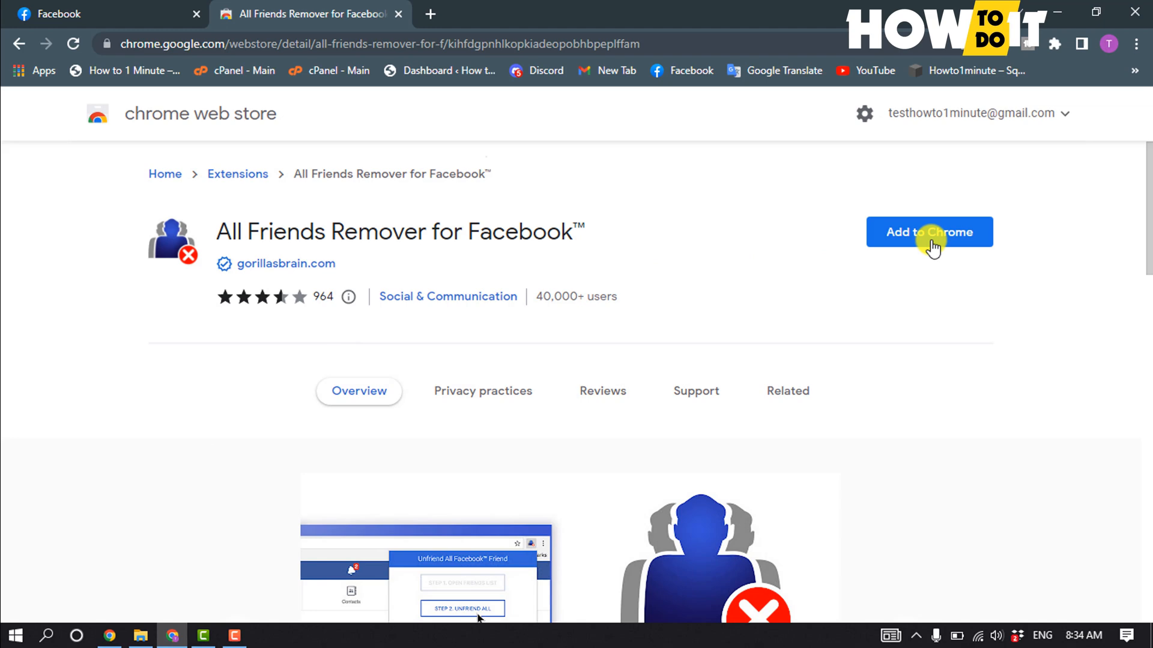
{"action": "left_click", "coordinate": [928, 232]}
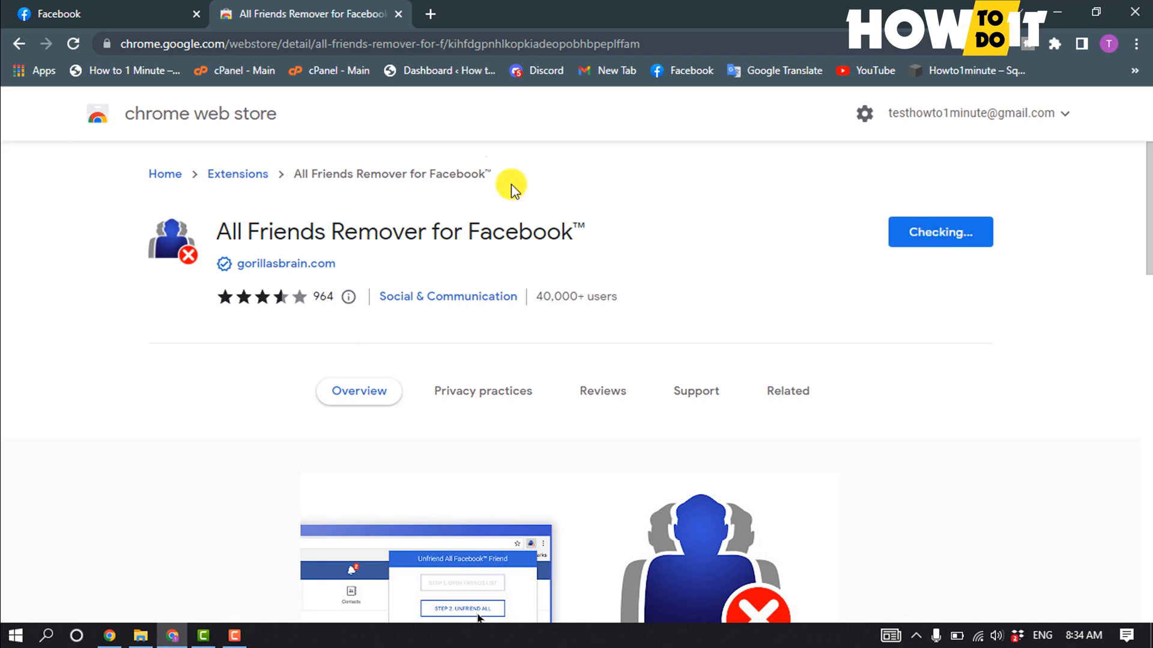
{"action": "left_click", "coordinate": [939, 232]}
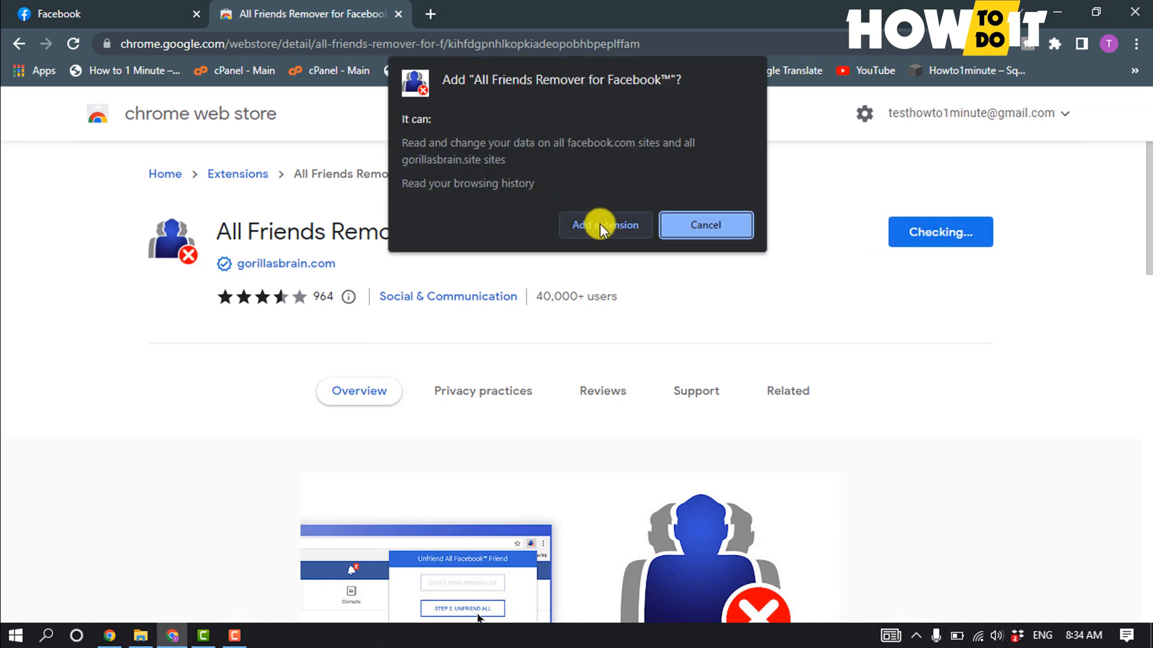
{"action": "left_click", "coordinate": [604, 225]}
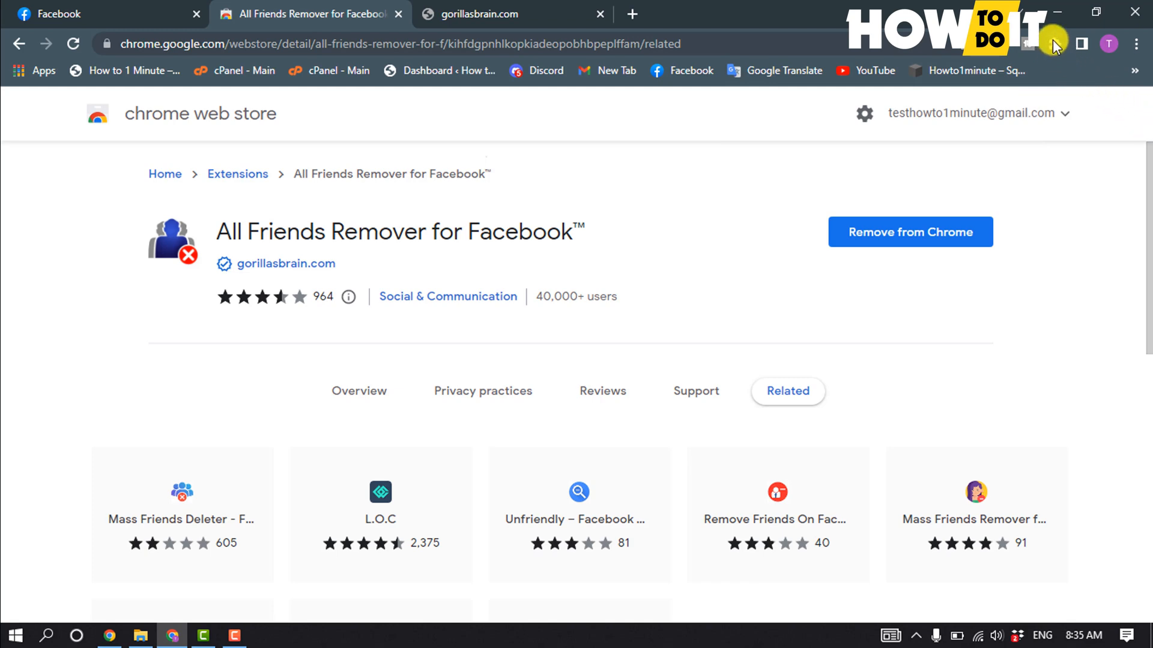
- Pin All Friends Remover to the toolbar from the Extensions menu
{"action": "left_click", "coordinate": [1053, 43]}
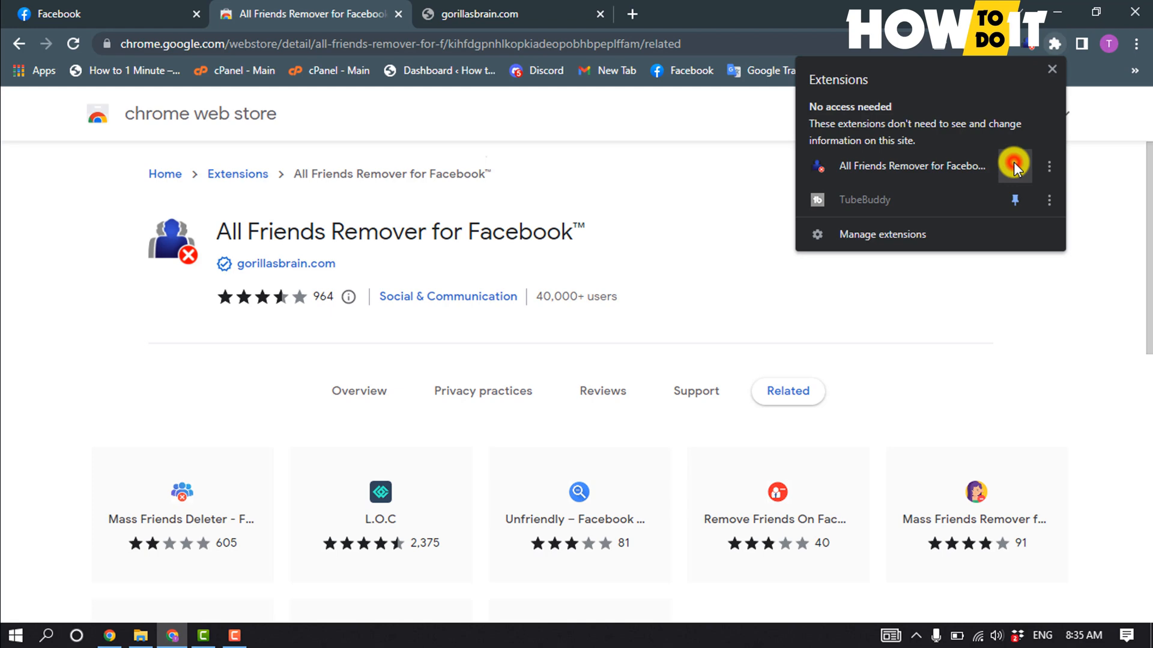
{"action": "left_click", "coordinate": [55, 14]}
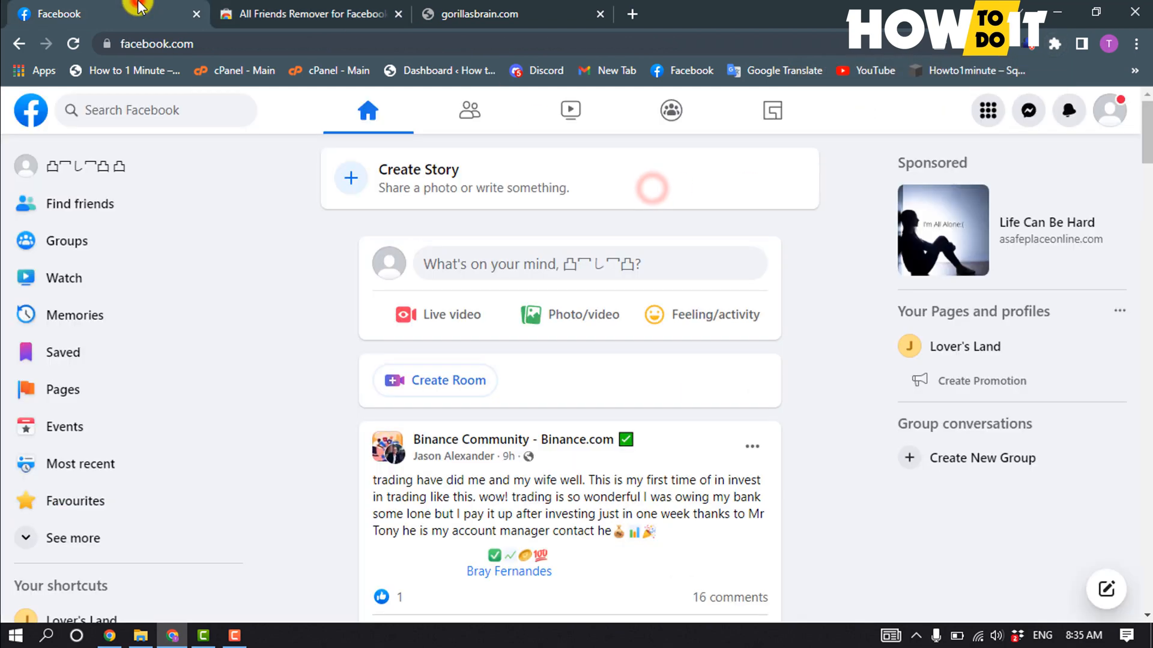
- Go to your own Facebook profile and show its Friends section
{"action": "left_click", "coordinate": [84, 166]}
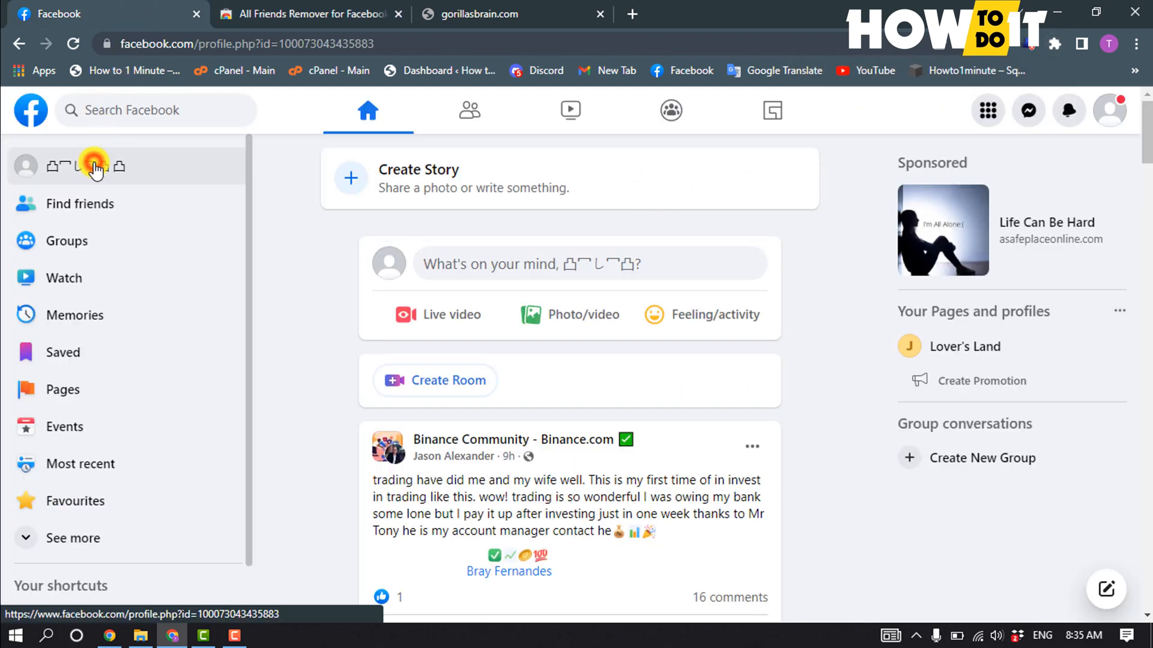
{"action": "left_click", "coordinate": [94, 166]}
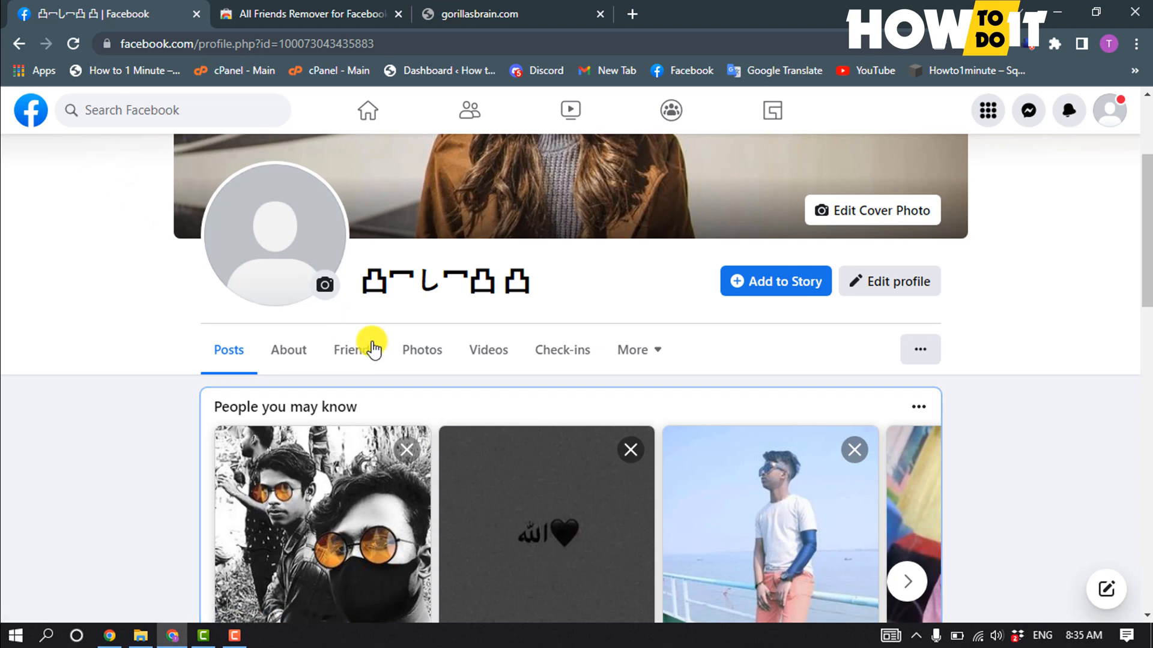
{"action": "left_click", "coordinate": [351, 349]}
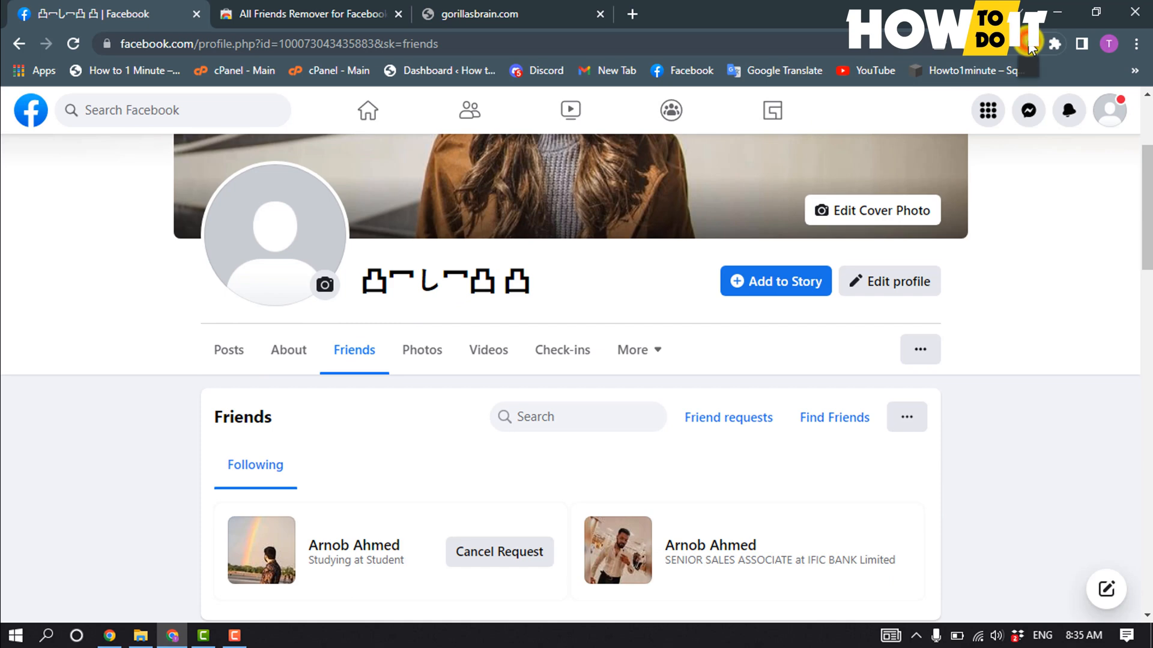
- Use All Friends Remover's Step 1 to open the All friends page, showing 0 friends
{"action": "left_click", "coordinate": [1031, 44]}
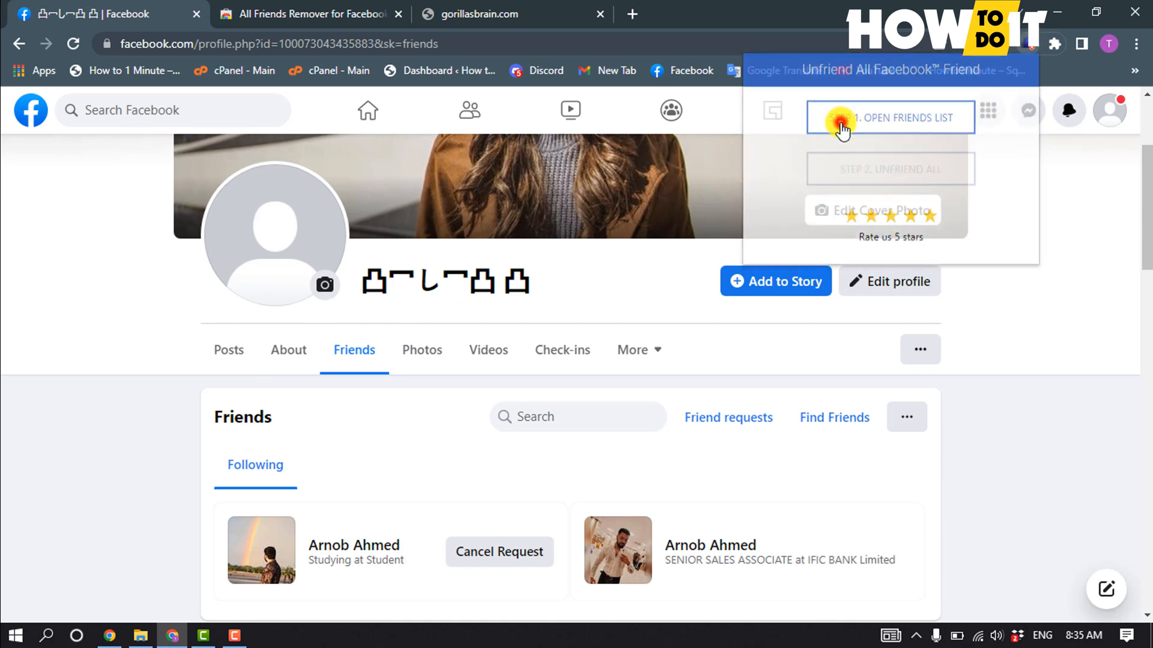
{"action": "left_click", "coordinate": [889, 116]}
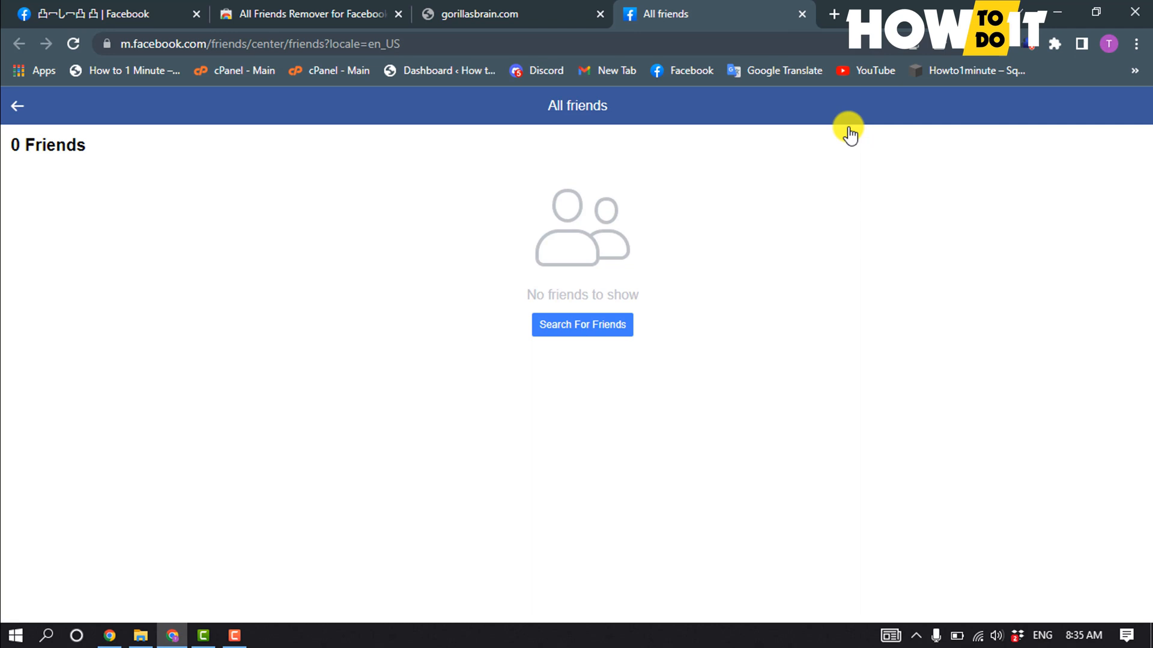
{"action": "mouse_move", "coordinate": [825, 210]}
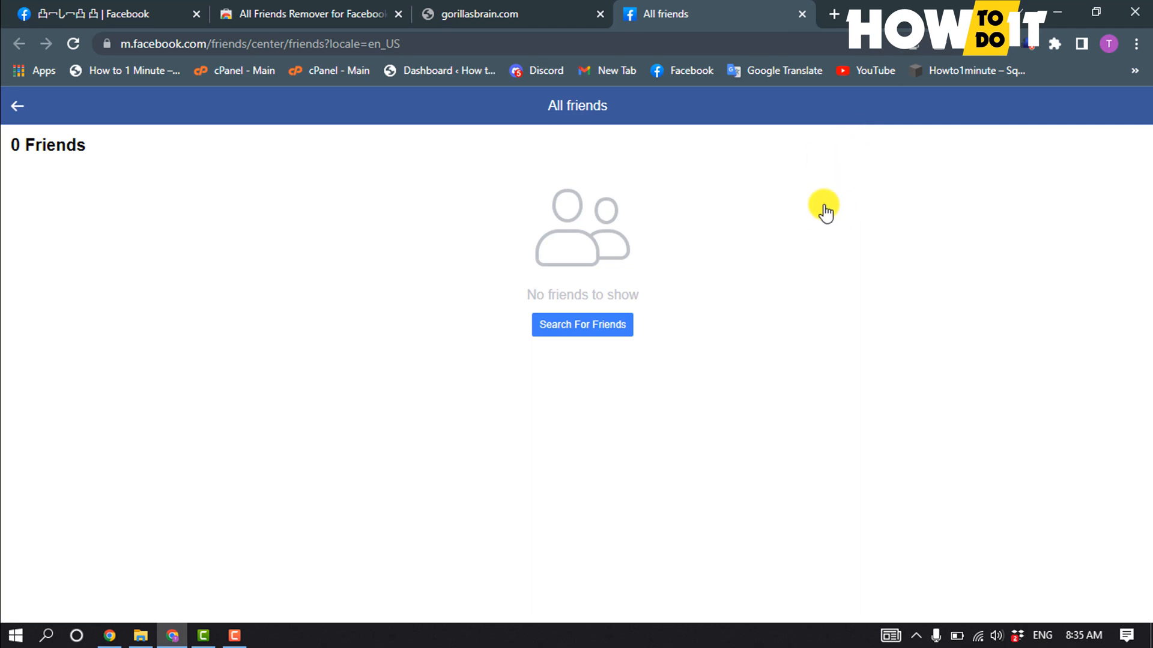
{"action": "mouse_move", "coordinate": [875, 125]}
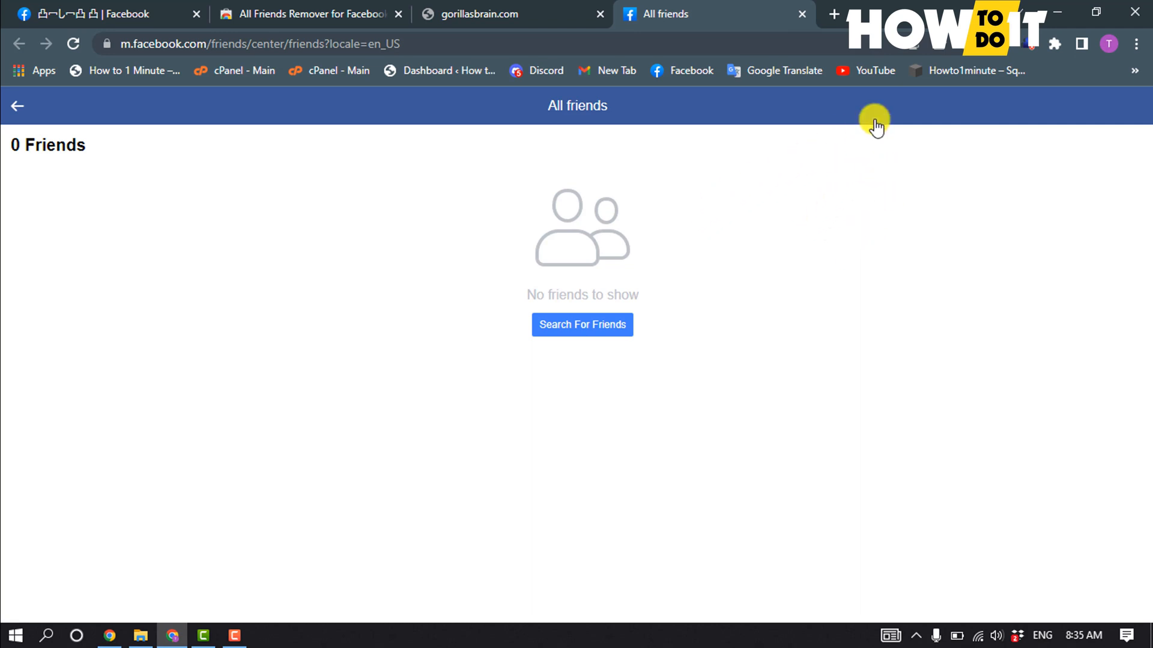
- Reopen All Friends Remover on the All friends page for Step 2, Unfriend All
{"action": "left_click", "coordinate": [1029, 44]}
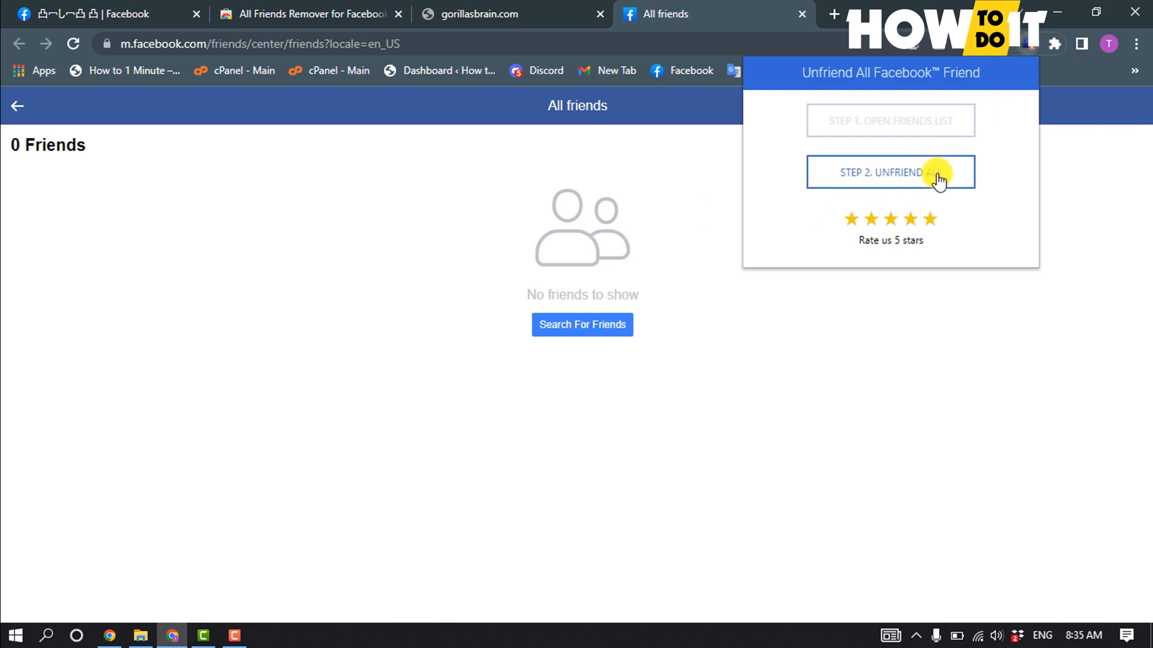
{"action": "mouse_move", "coordinate": [875, 194]}
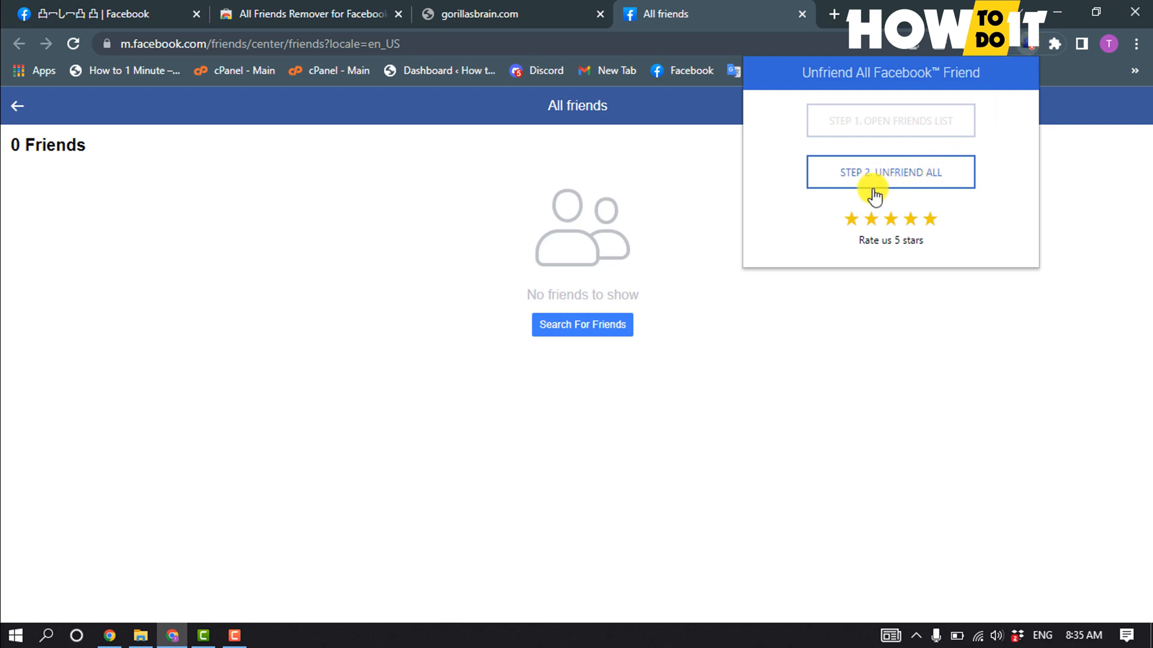
{"action": "mouse_move", "coordinate": [702, 226]}
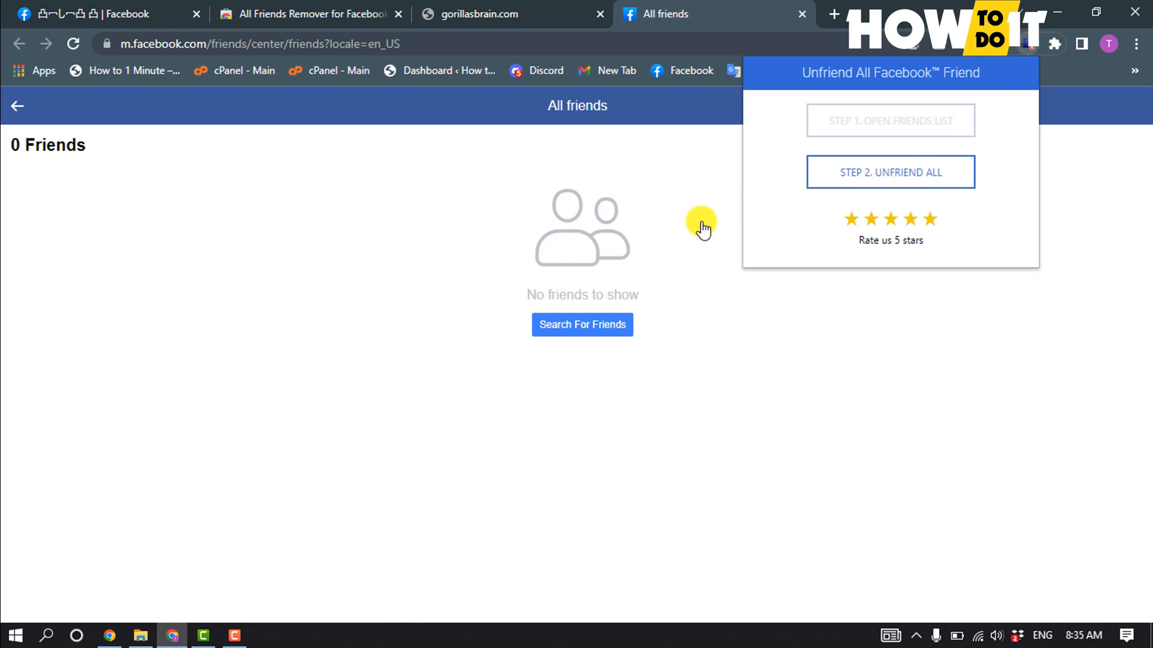